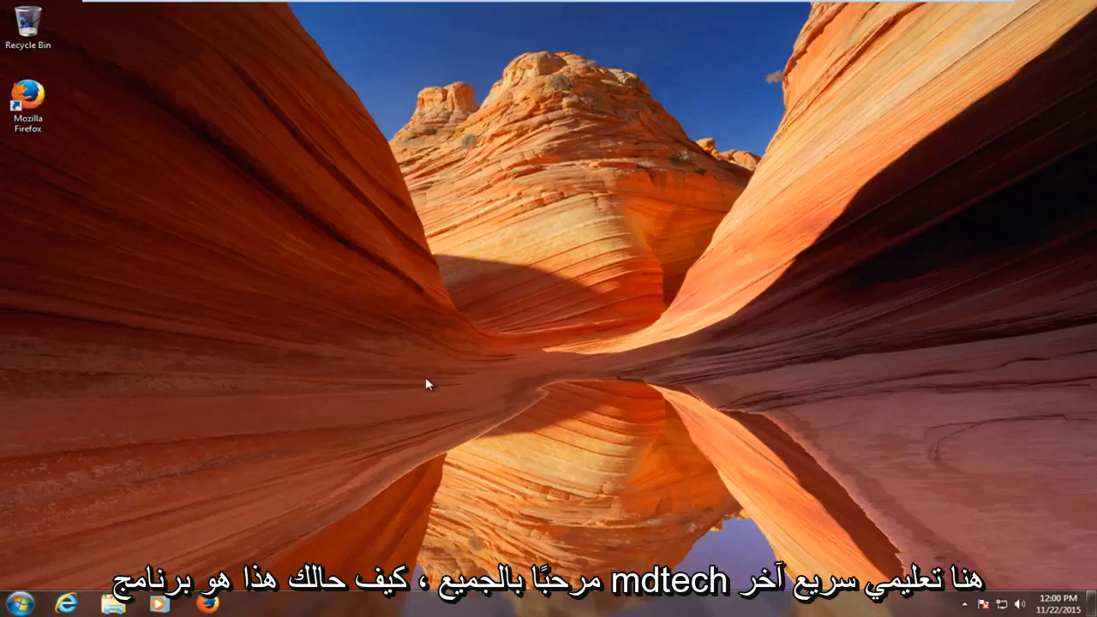
mouse_move(420, 379)
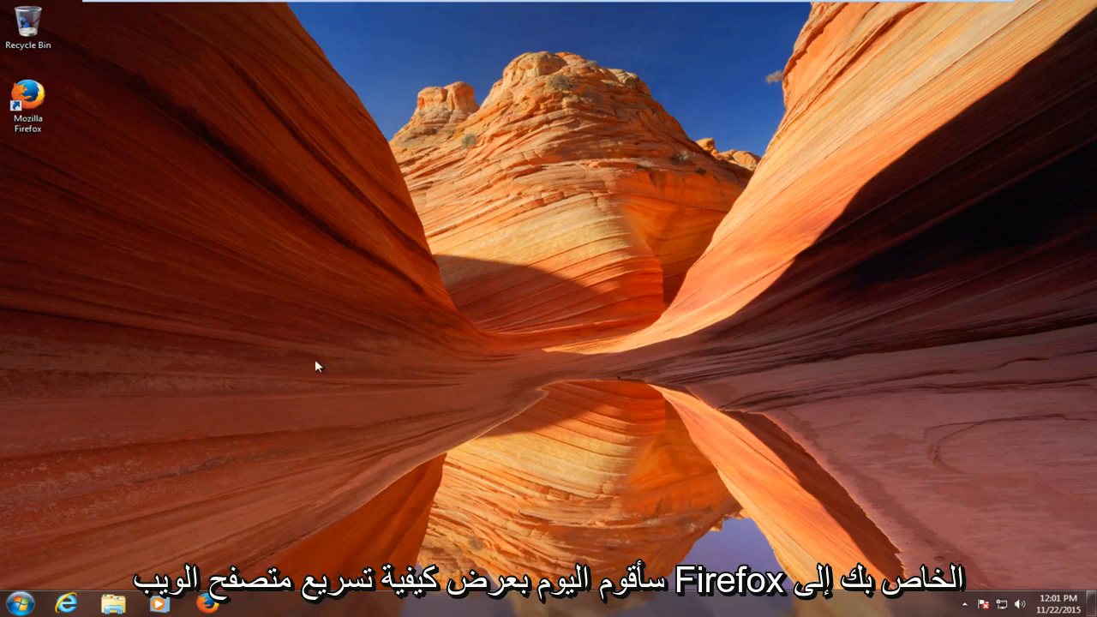
mouse_move(254, 360)
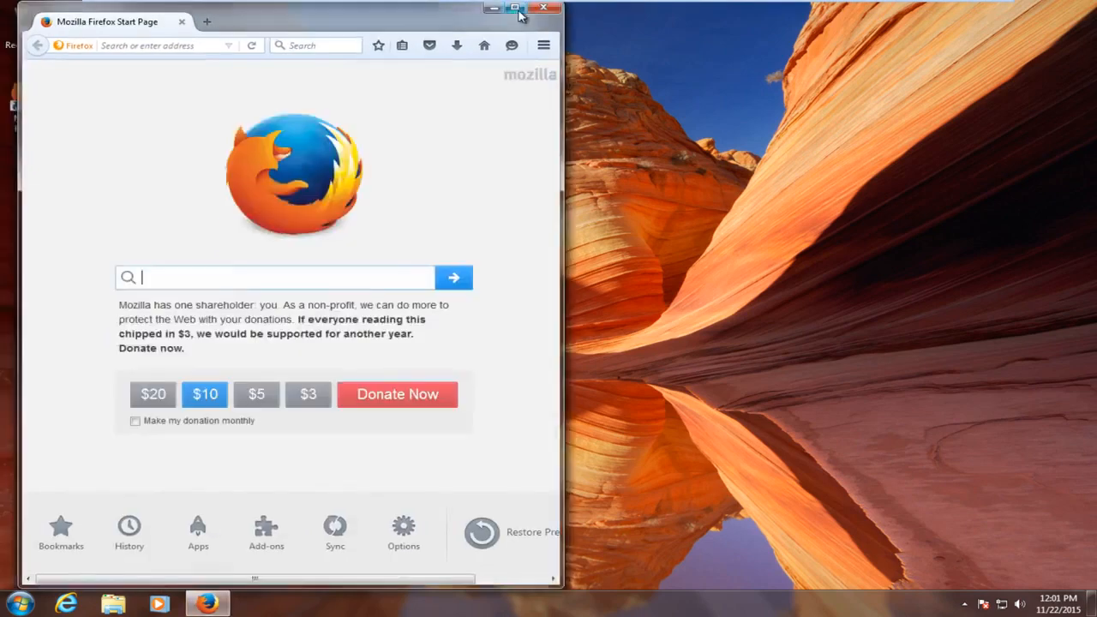
Step: Maximize Firefox and load the about:config address
left_click(514, 6)
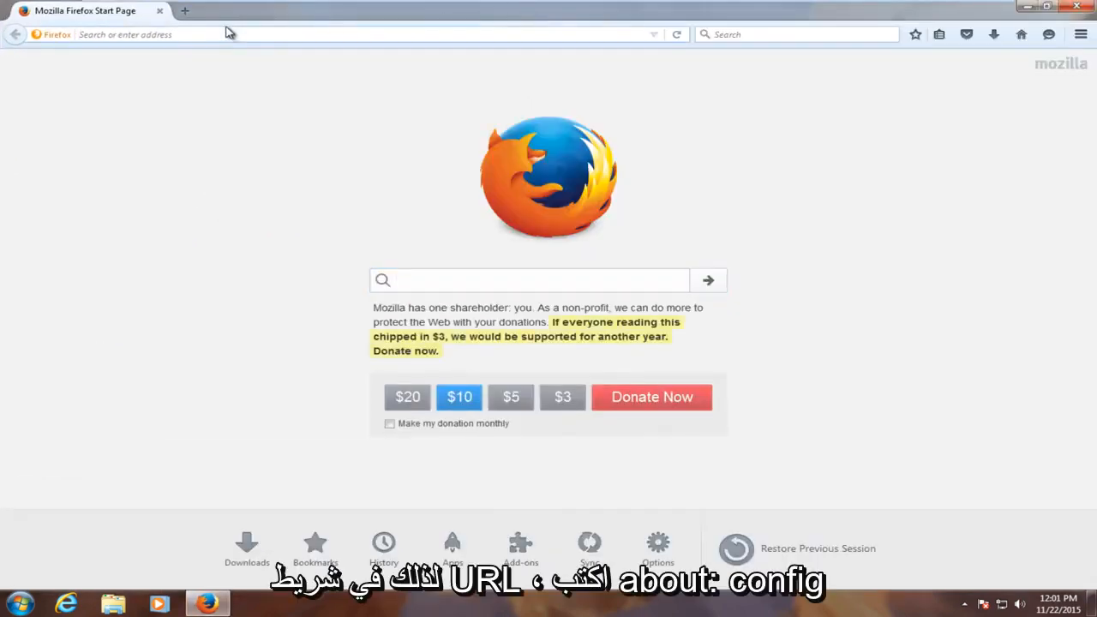
type("about:c")
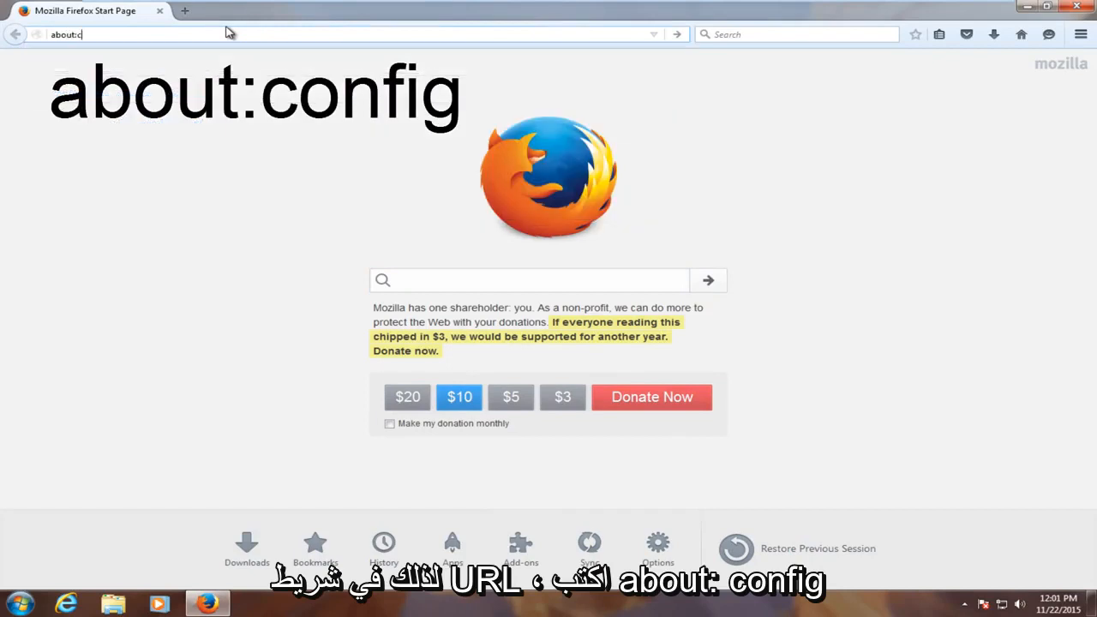
key("Return")
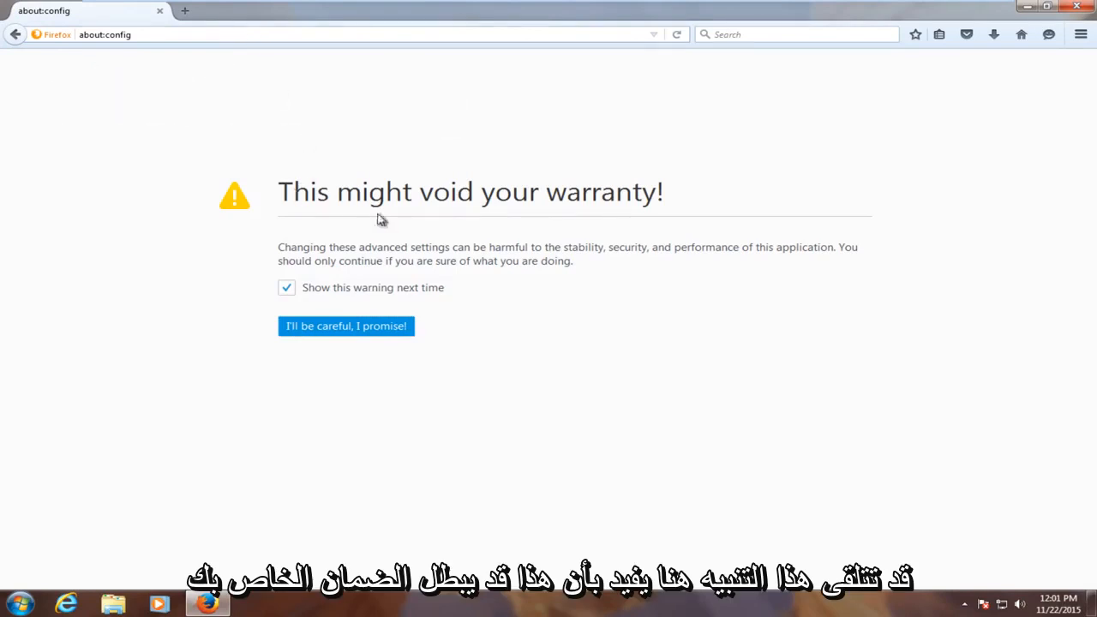
mouse_move(249, 308)
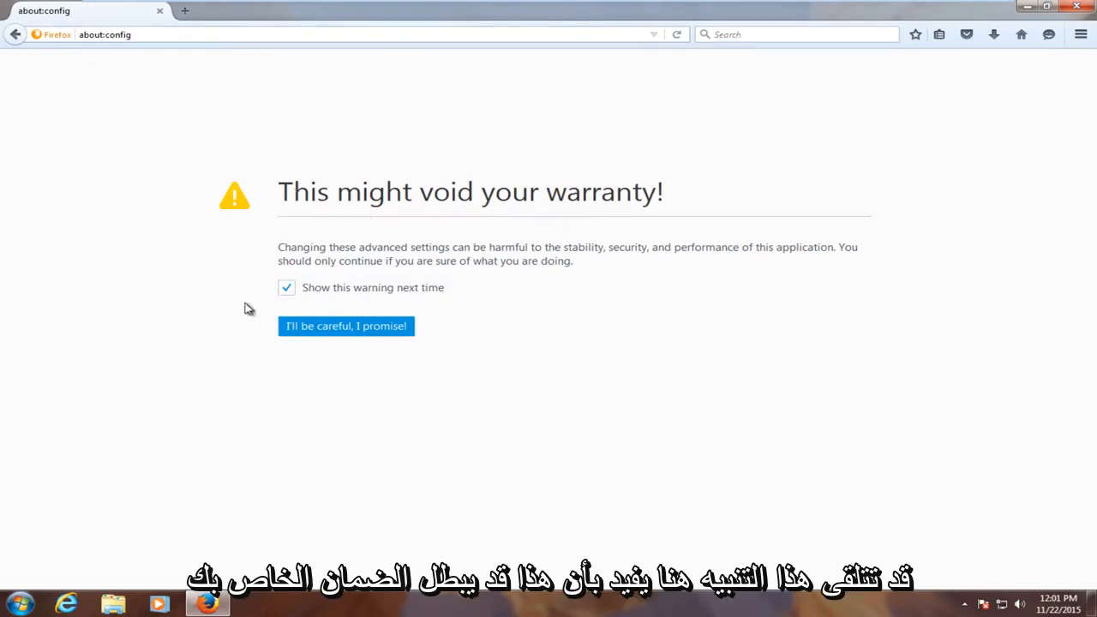
mouse_move(394, 322)
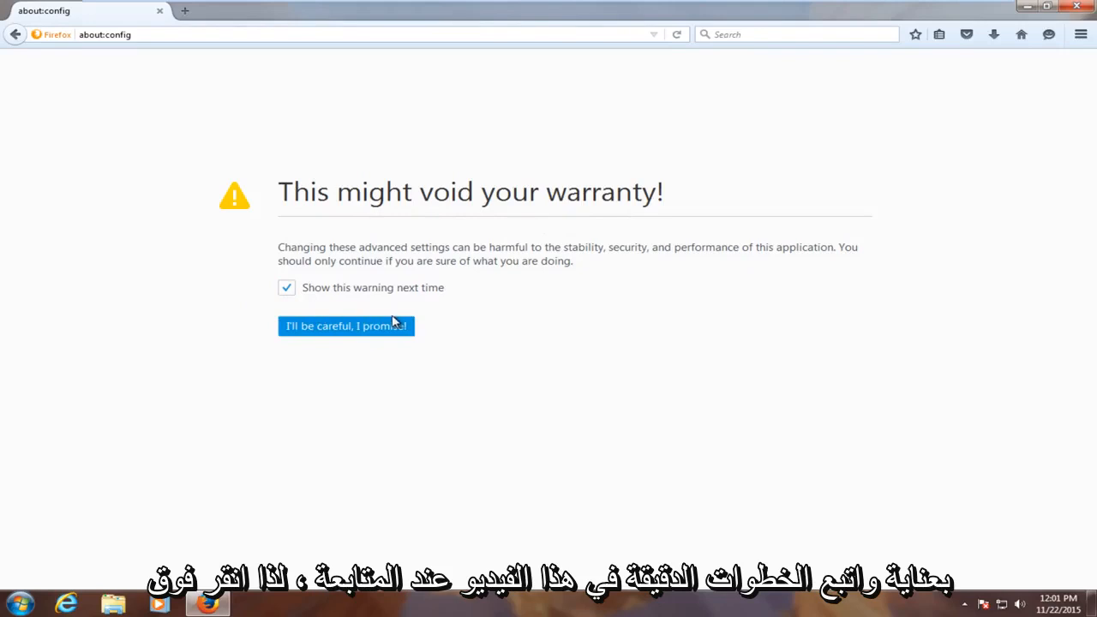
mouse_move(319, 333)
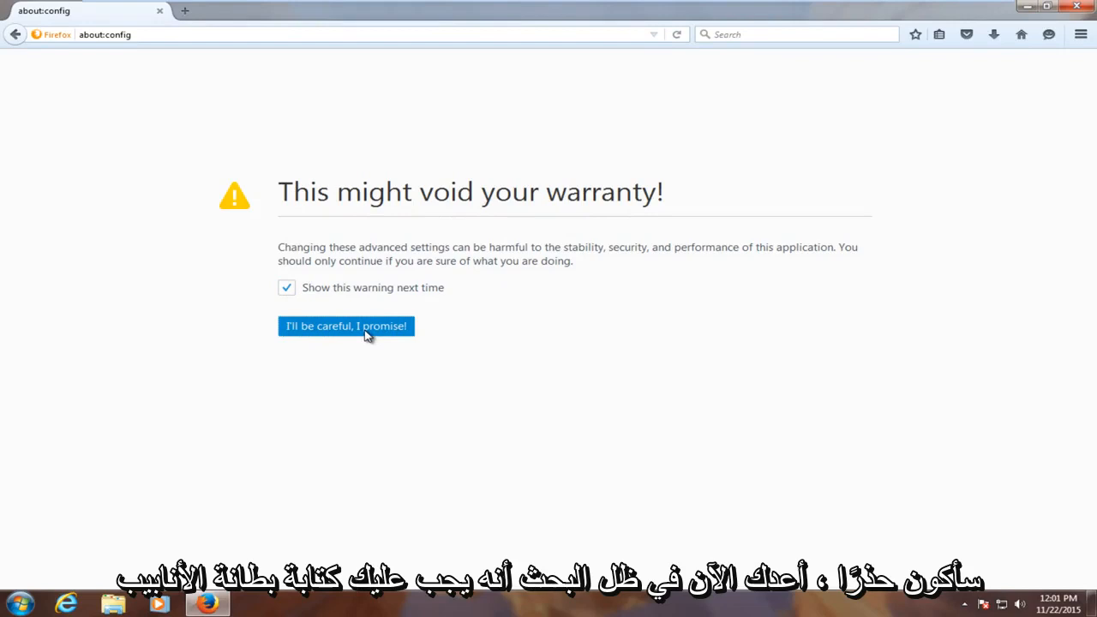
Step: Accept the "I'll be careful, I promise!" warning to reveal the preferences list
left_click(346, 326)
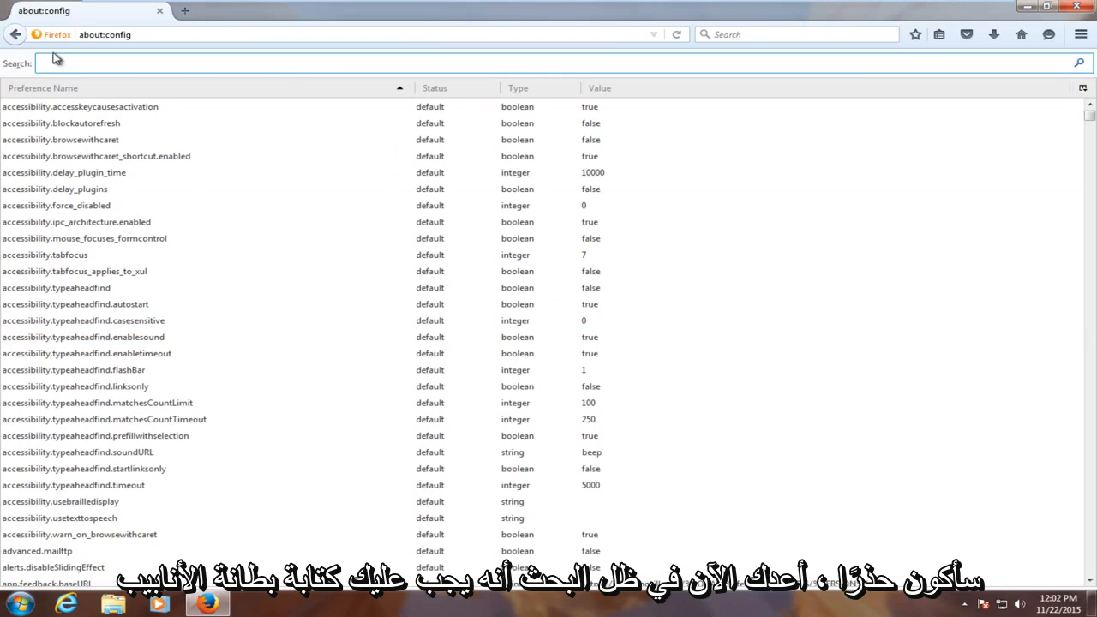
Step: Filter the list by 'pipelining' and point out the reschedule-timeout, abtest, proxy and main entries
type("pl")
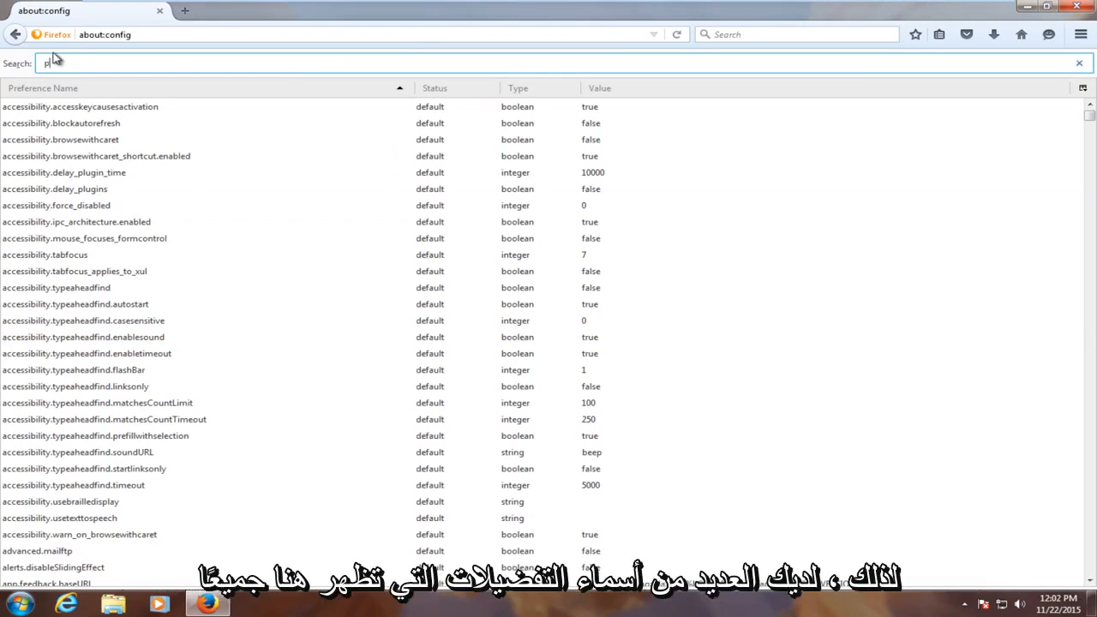
type("ipel")
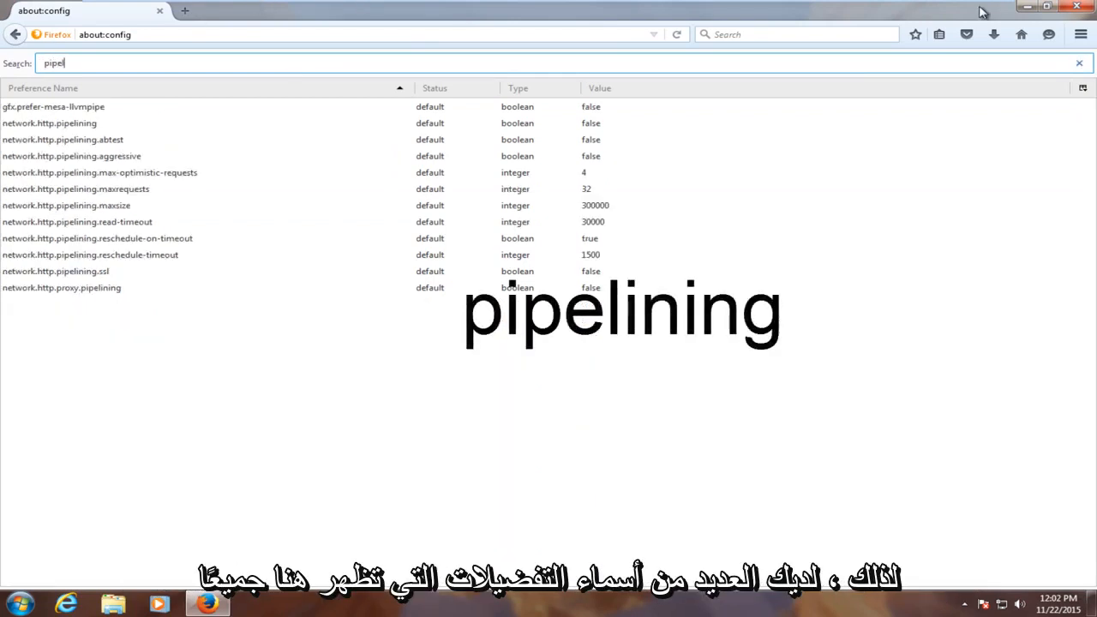
type("ining")
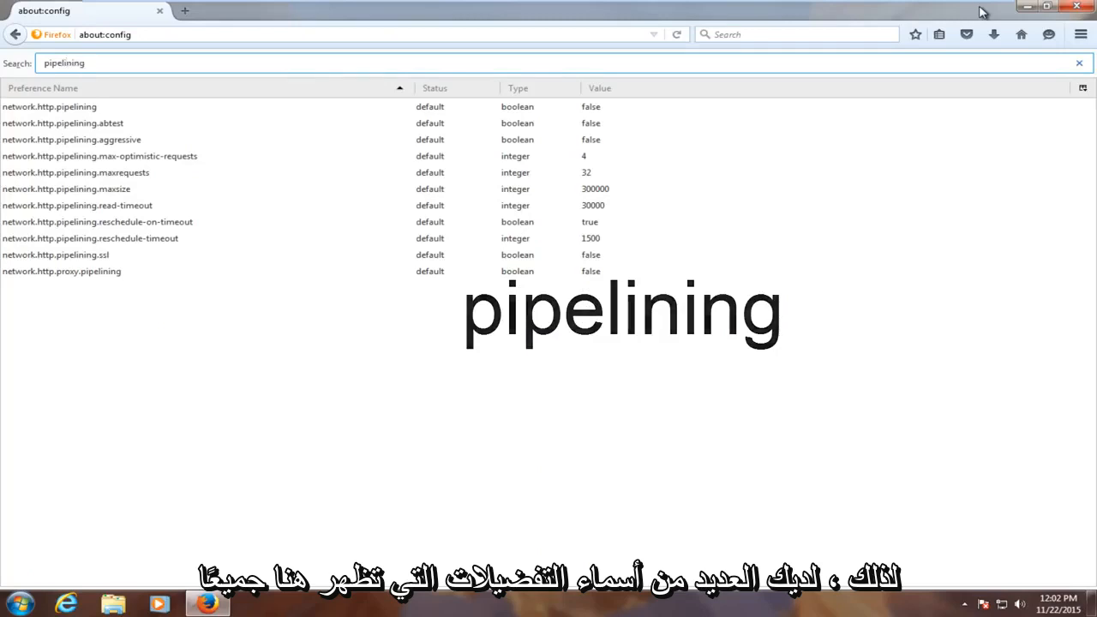
left_click(89, 238)
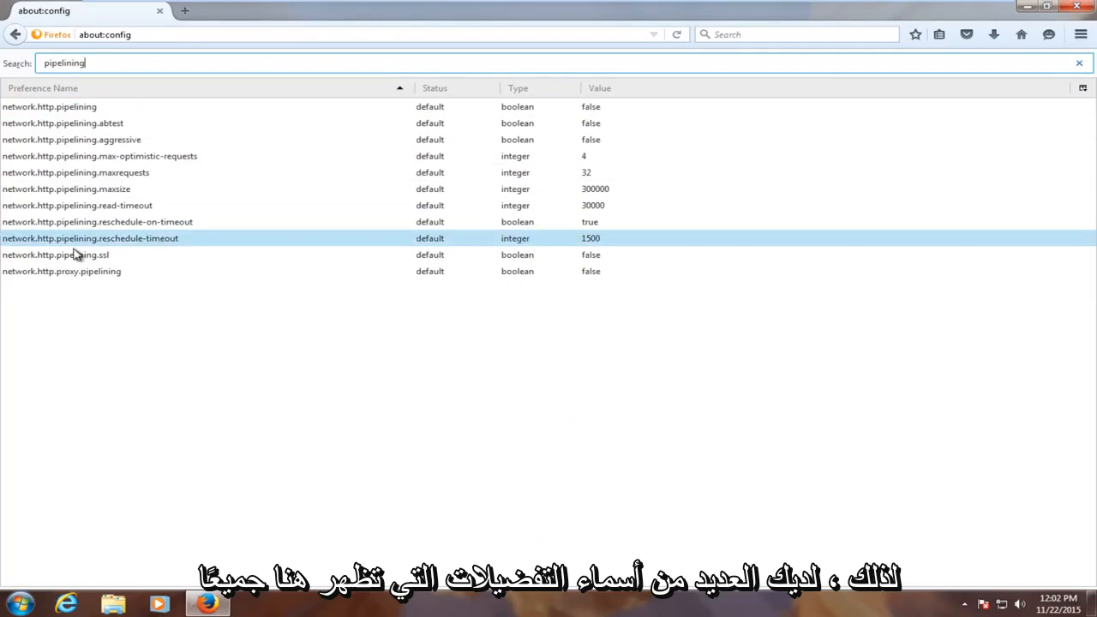
left_click(62, 123)
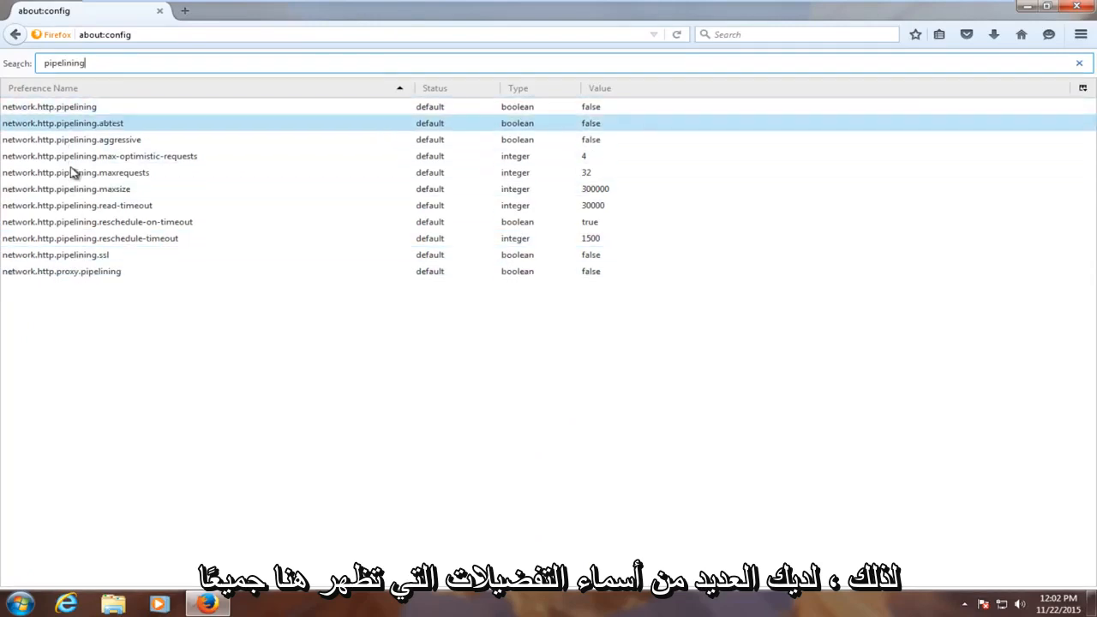
left_click(61, 271)
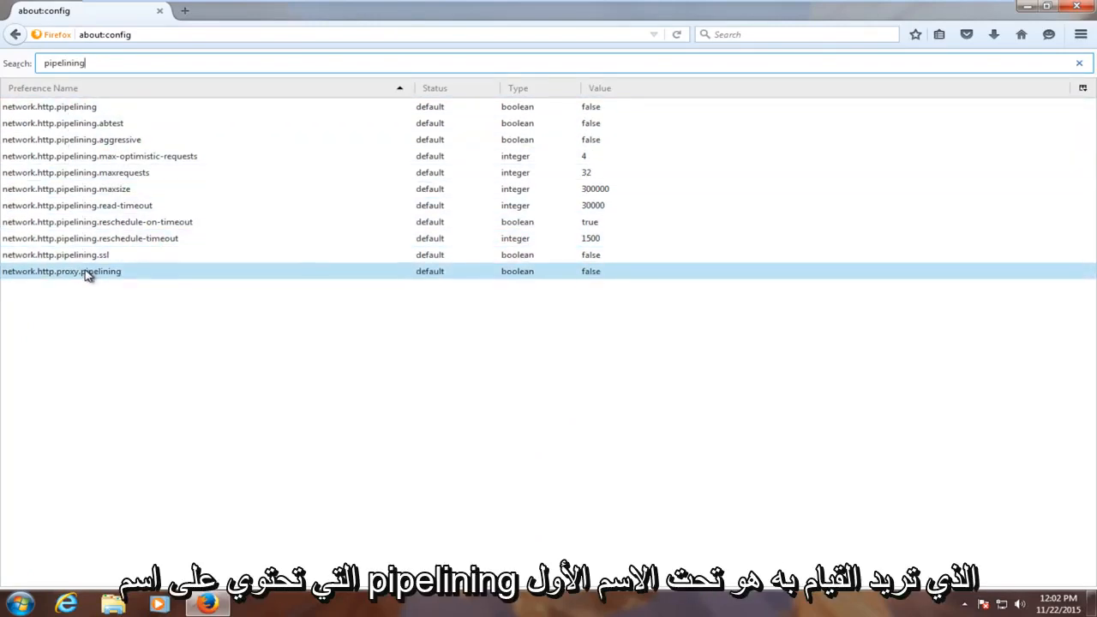
left_click(48, 107)
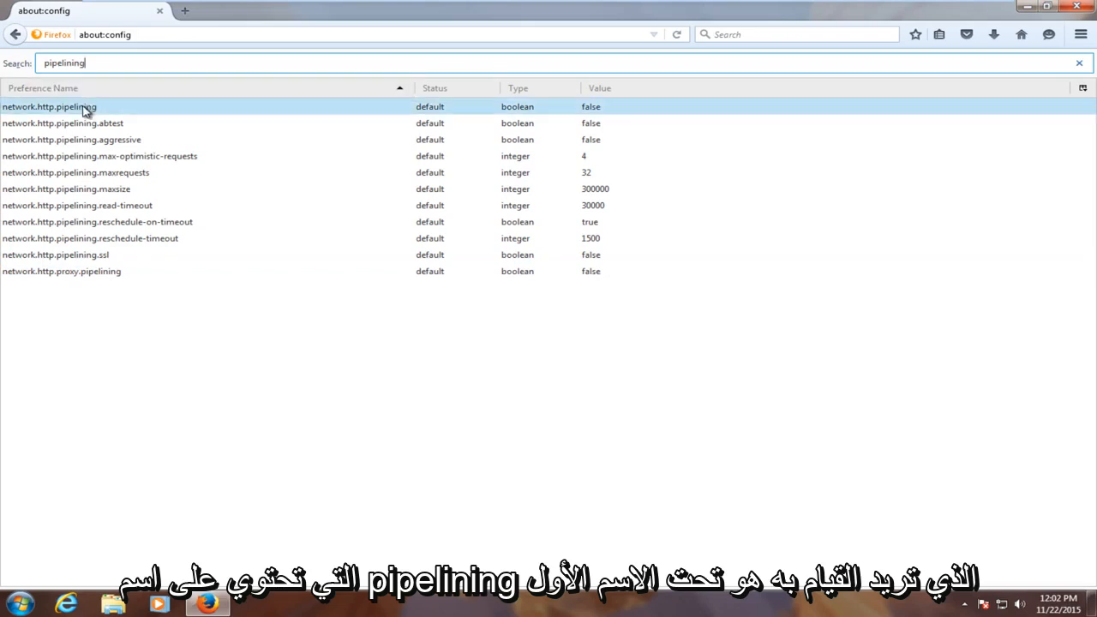
mouse_move(26, 112)
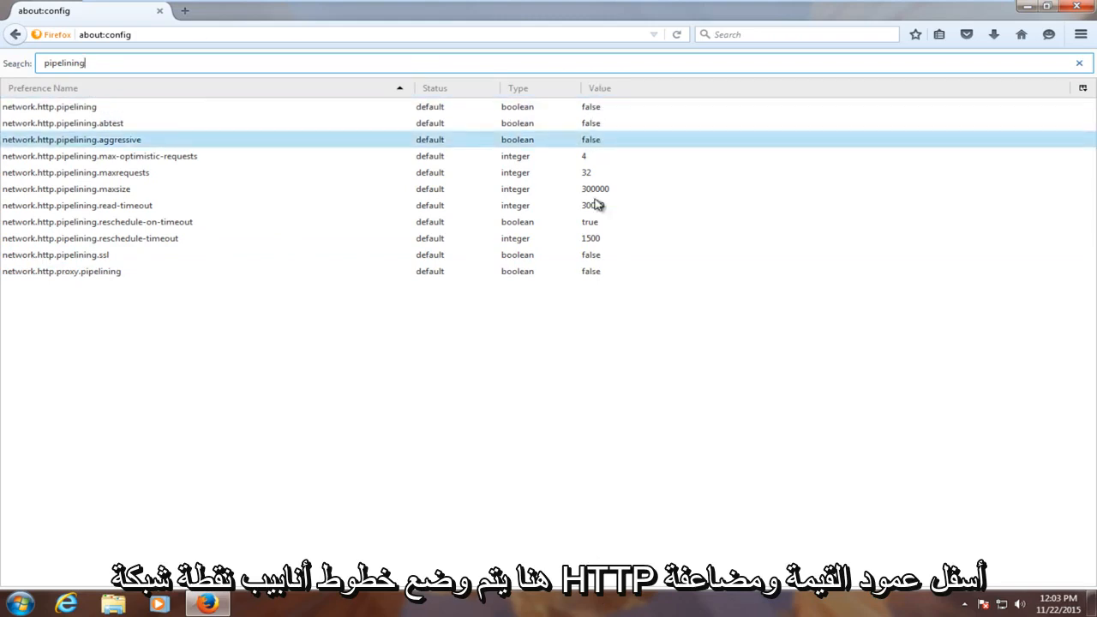
Step: Toggle network.http.pipelining to true and select the maxrequests preference
left_click(48, 107)
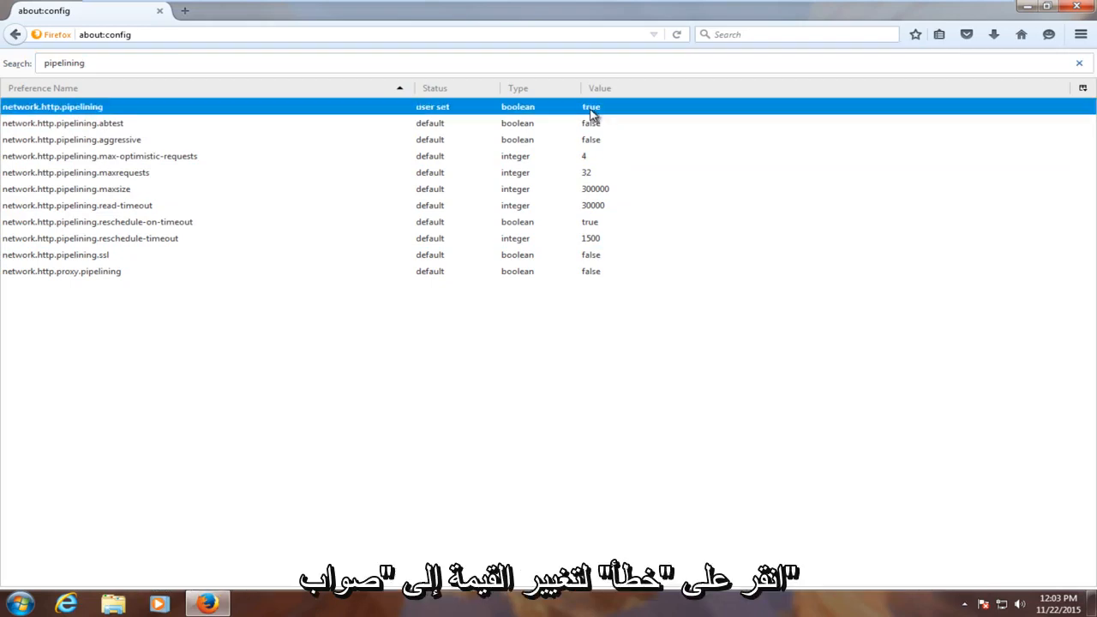
mouse_move(271, 132)
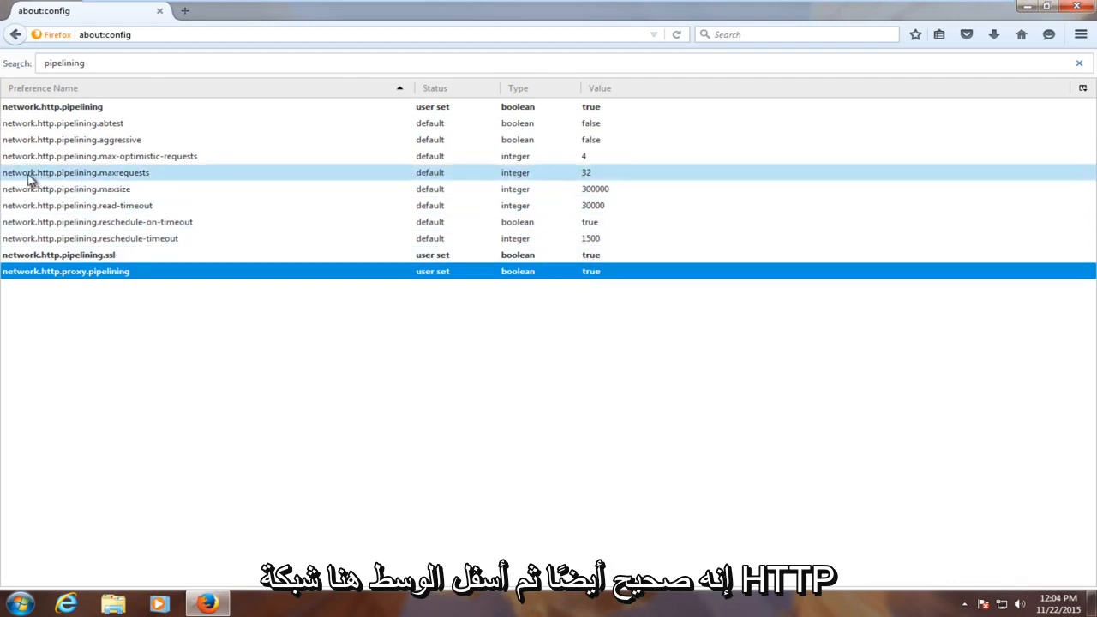
left_click(75, 171)
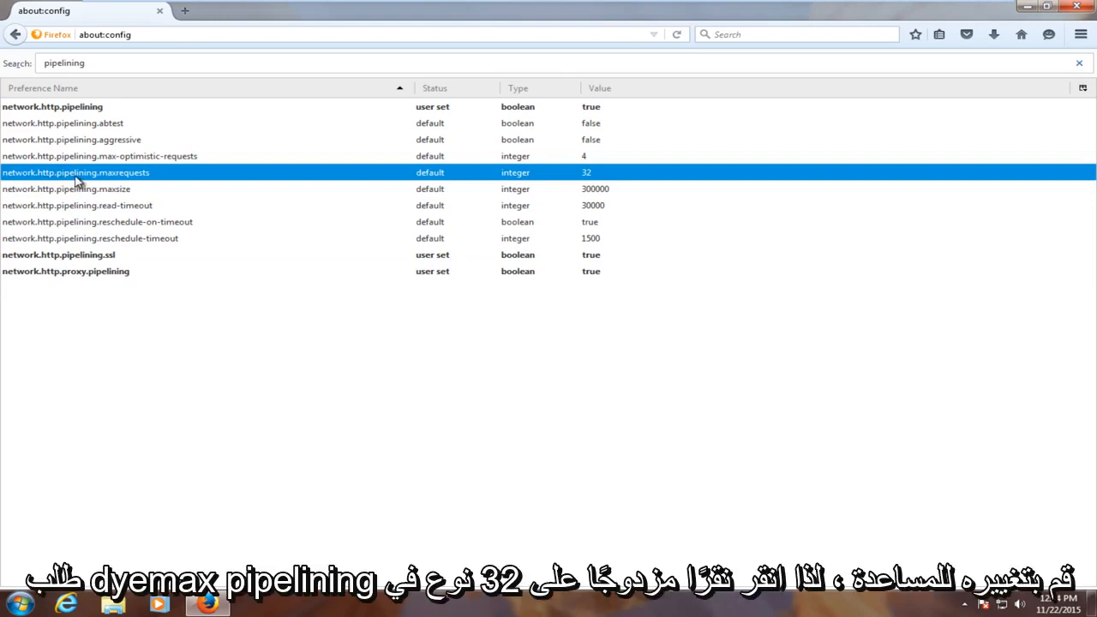
mouse_move(621, 182)
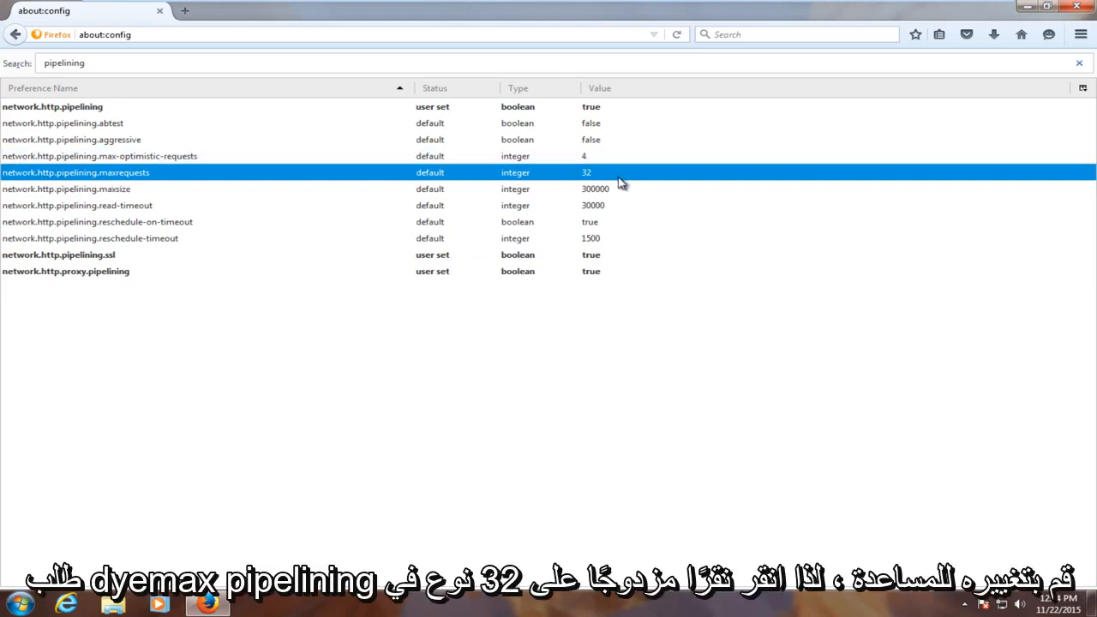
Step: Set network.http.pipelining.maxrequests to 8, then close Firefox
double_click(75, 171)
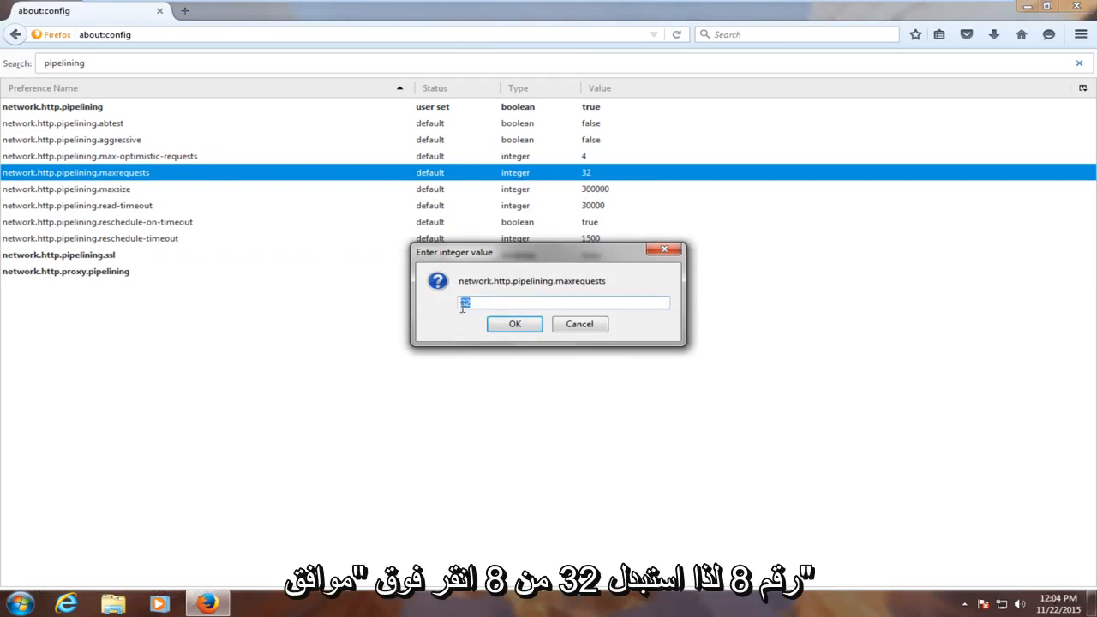
type("8")
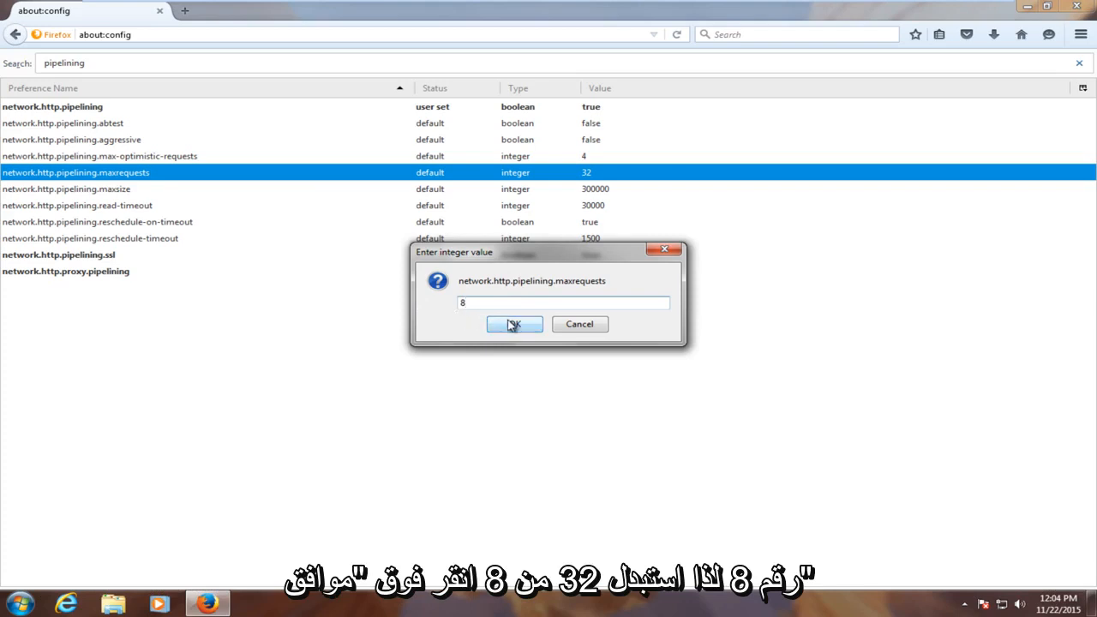
left_click(515, 324)
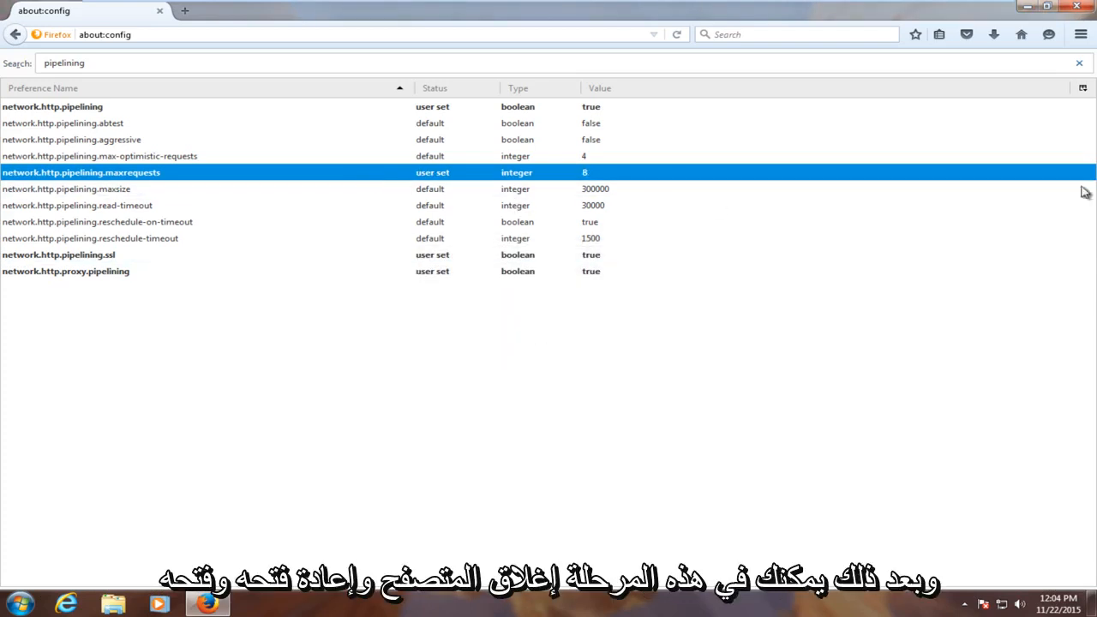
left_click(1077, 7)
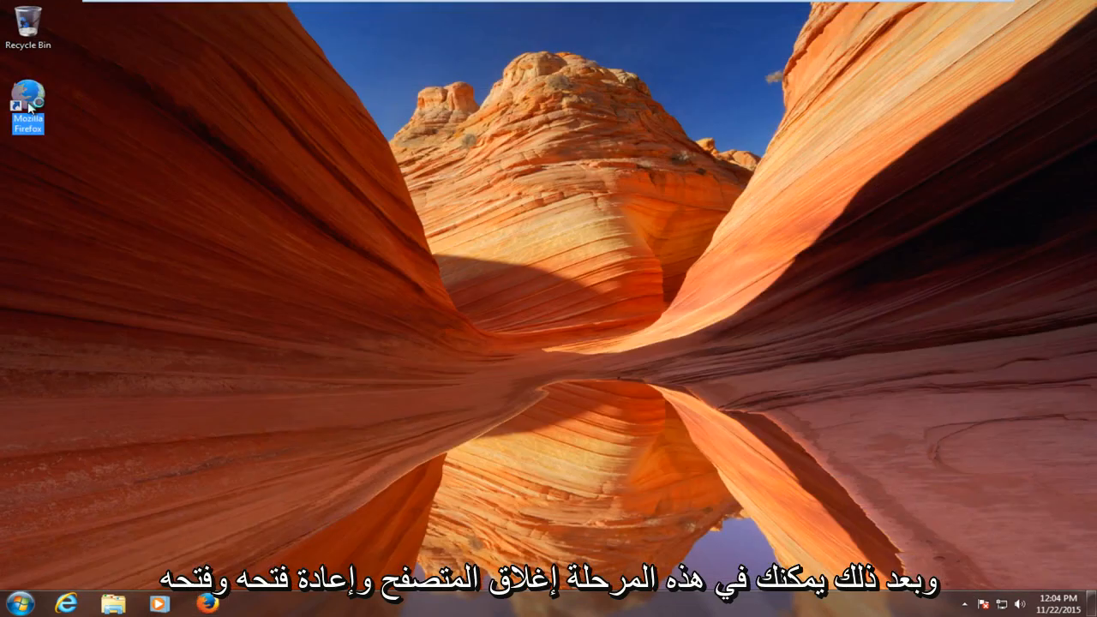